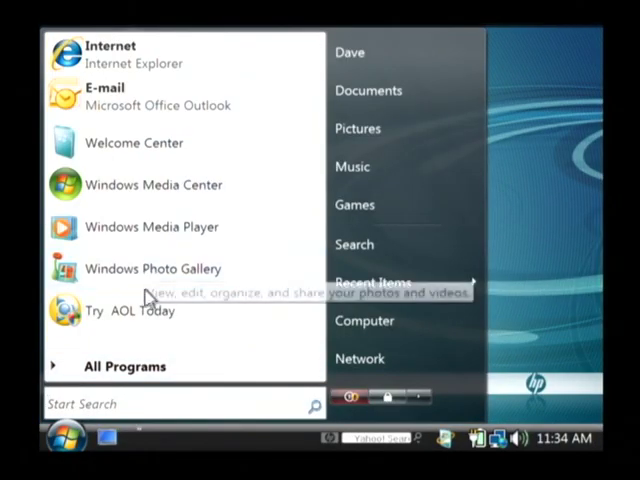
# Launch Microsoft Excel from Start > All Programs > Microsoft Office
pyautogui.click(123, 366)
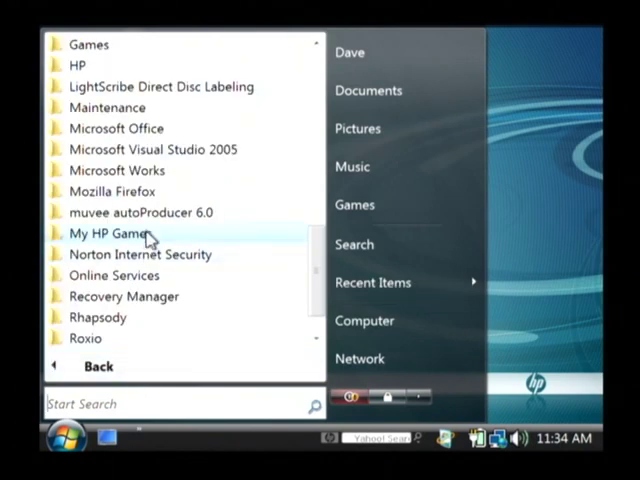
pyautogui.click(152, 149)
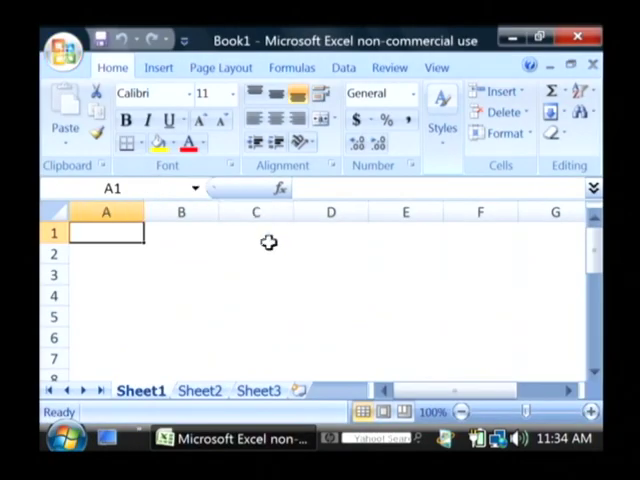
pyautogui.moveTo(278, 315)
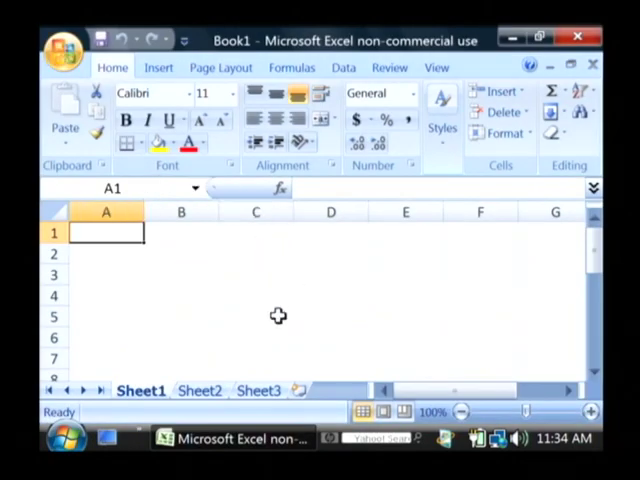
pyautogui.moveTo(249, 260)
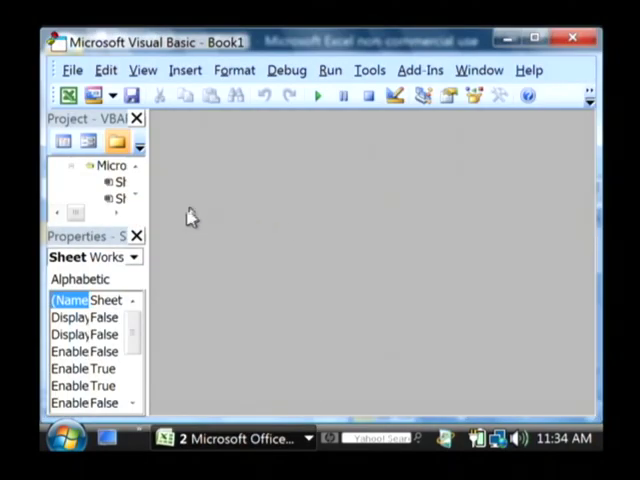
pyautogui.moveTo(331, 178)
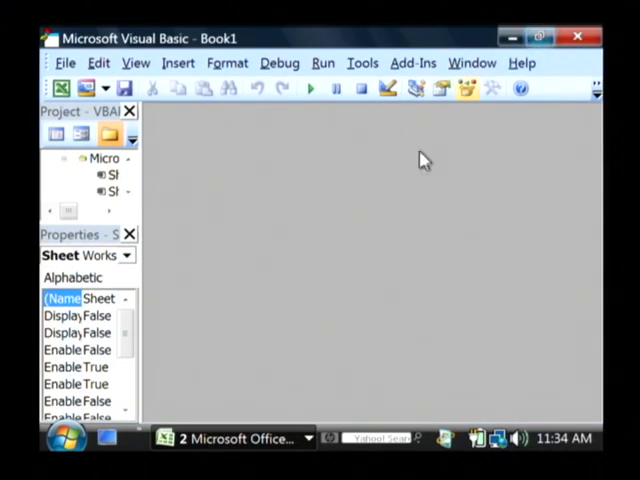
pyautogui.moveTo(140, 277)
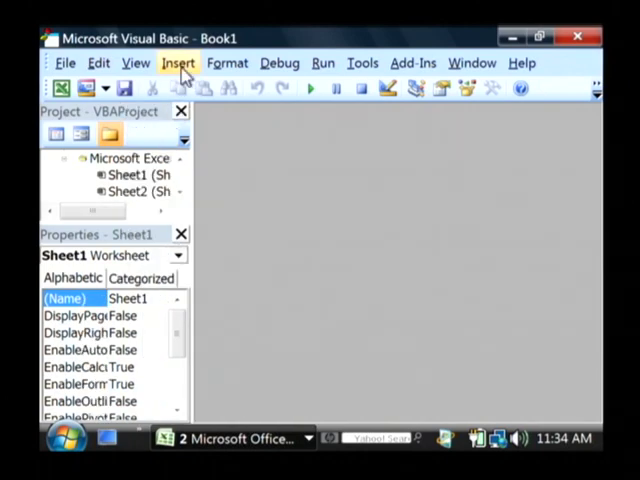
# Add a new empty Module1 to the project and maximize its code window
pyautogui.click(179, 62)
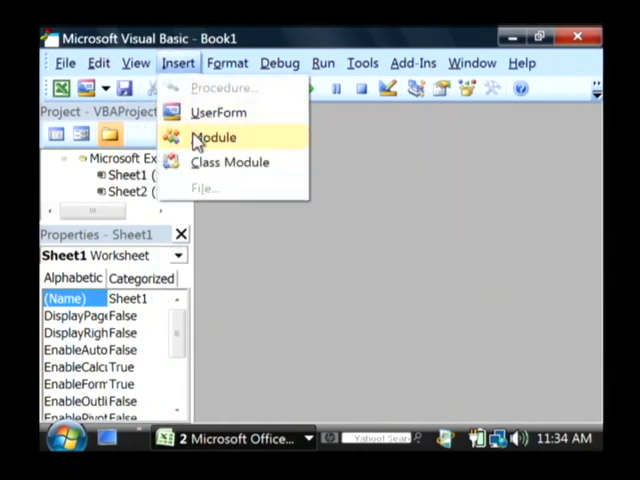
pyautogui.click(213, 137)
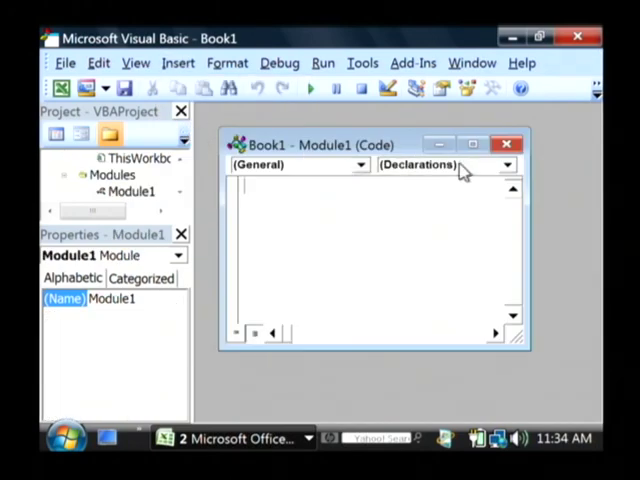
pyautogui.click(473, 144)
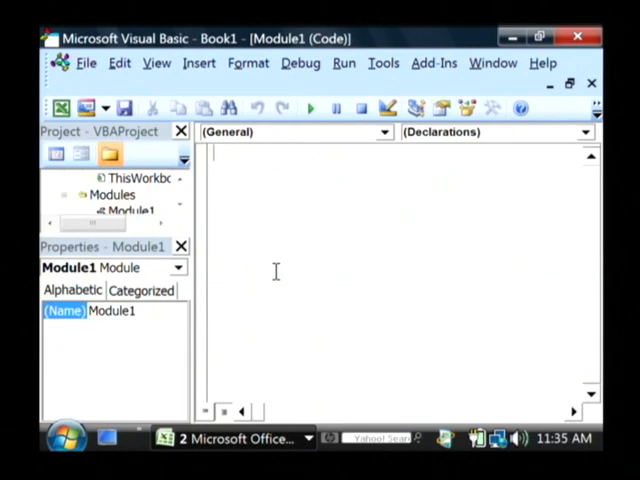
# Write Function runme() and begin declaring Dim row As Integer in Module1
pyautogui.write('functi')
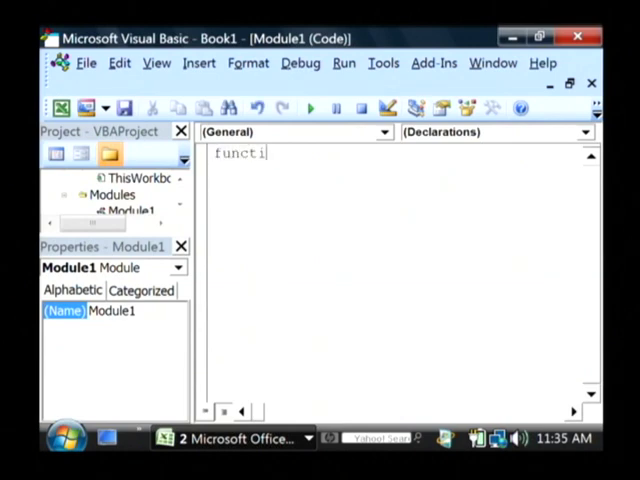
pyautogui.write('on runme()')
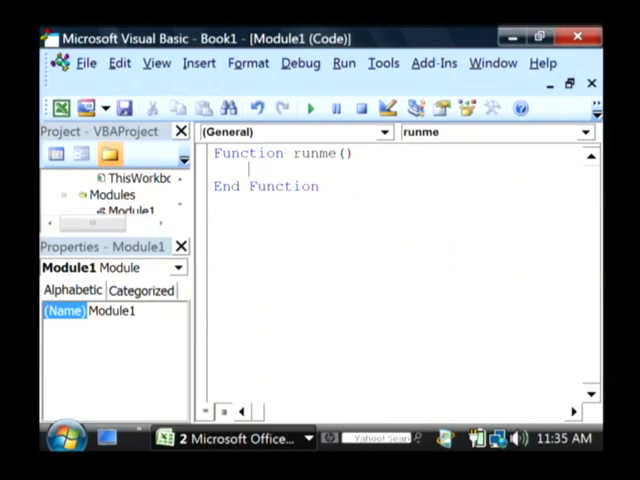
pyautogui.write('dim row as int')
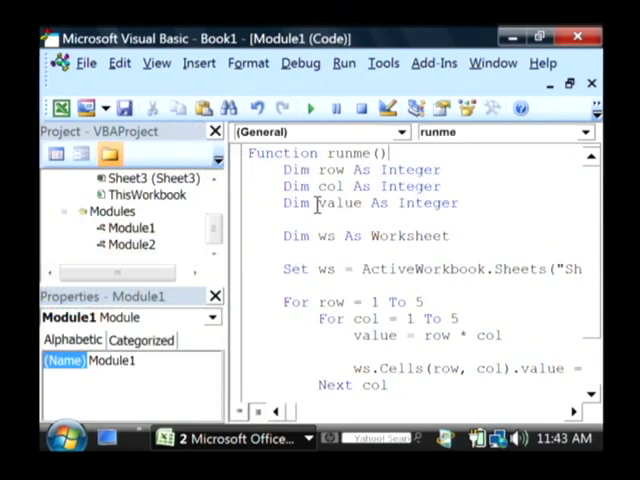
# Review the finished runme code, selecting the worksheet line and the long ws.Cells line
pyautogui.moveTo(285, 170); pyautogui.dragTo(460, 203)
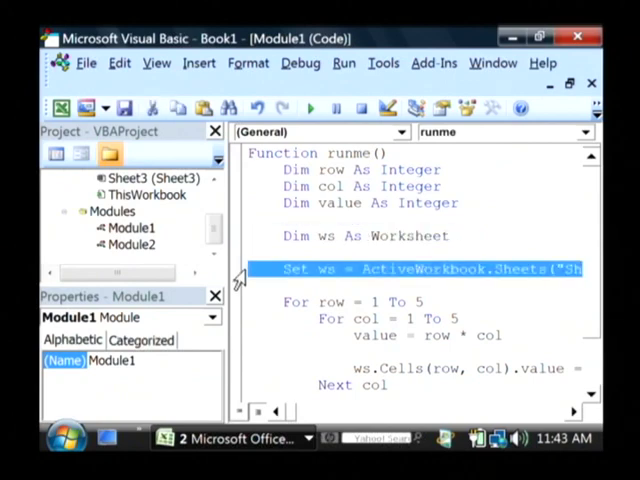
pyautogui.moveTo(590, 415)
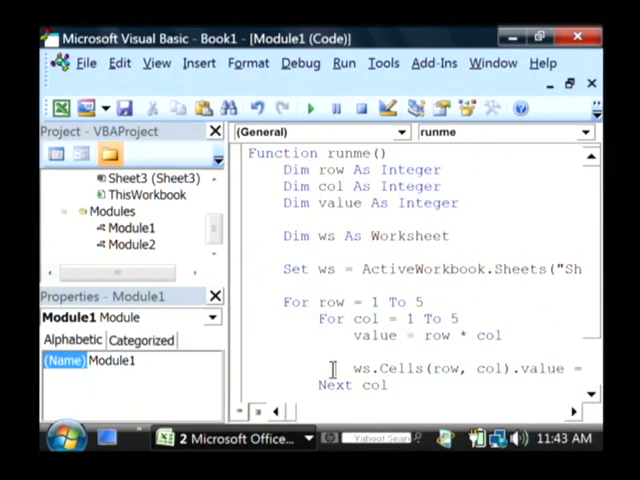
pyautogui.scroll(-3)
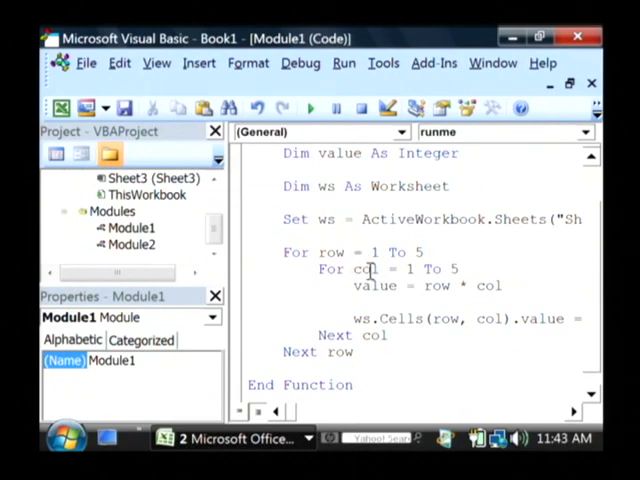
pyautogui.moveTo(354, 286); pyautogui.dragTo(470, 286)
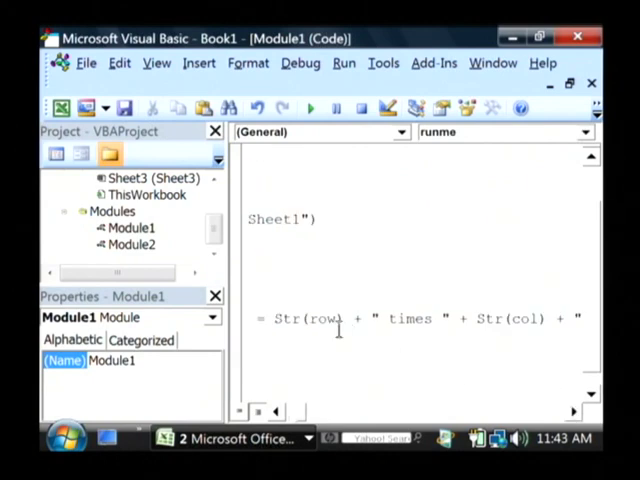
pyautogui.moveTo(502, 322)
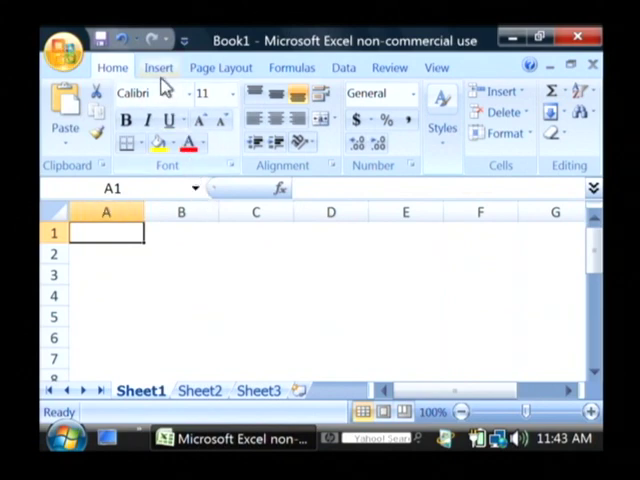
# Draw a blue rounded rectangle over cells B2–C3 on Sheet1
pyautogui.click(158, 67)
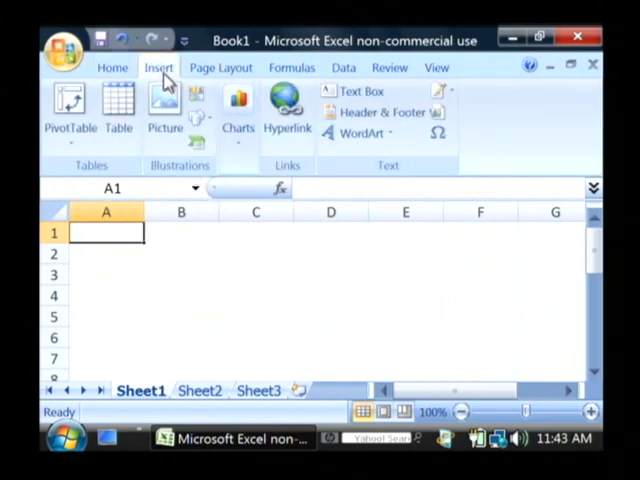
pyautogui.click(197, 105)
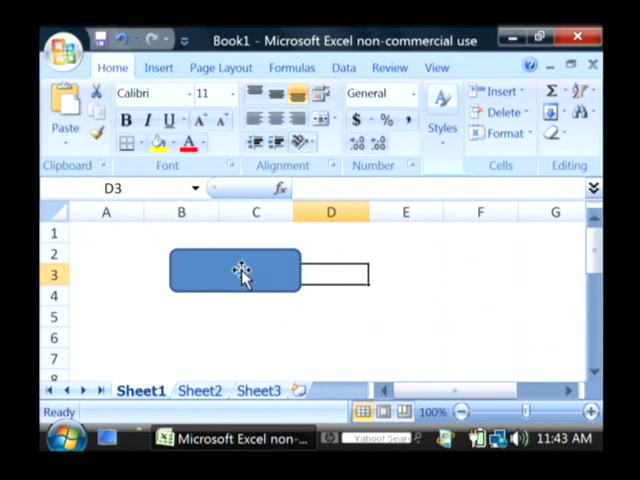
# Assign a new RoundedRectangle2_Click macro to the rectangle
pyautogui.rightClick(233, 272)
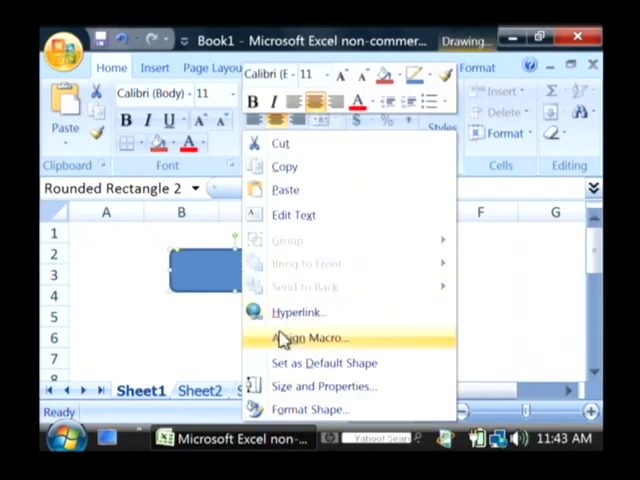
pyautogui.click(308, 337)
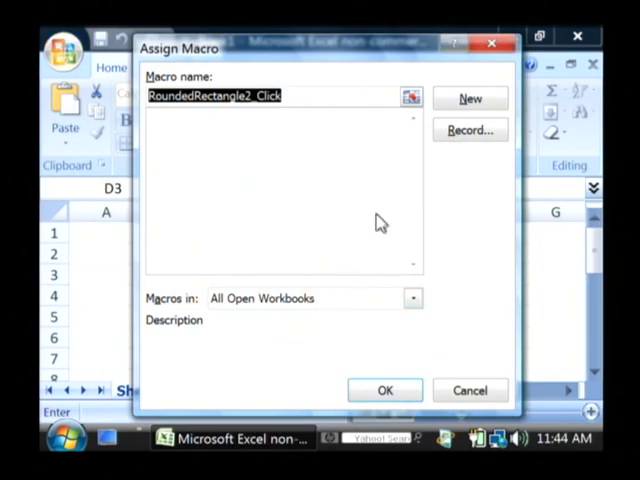
pyautogui.click(468, 99)
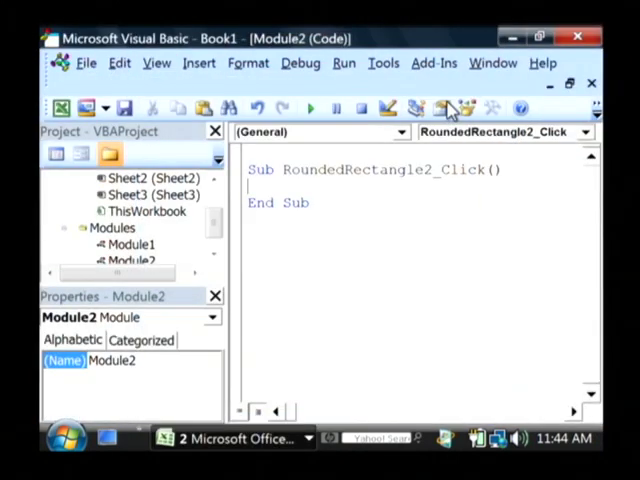
# Call Module1.runme inside RoundedRectangle2_Click, then deselect the shape back in Excel
pyautogui.write('Mod')
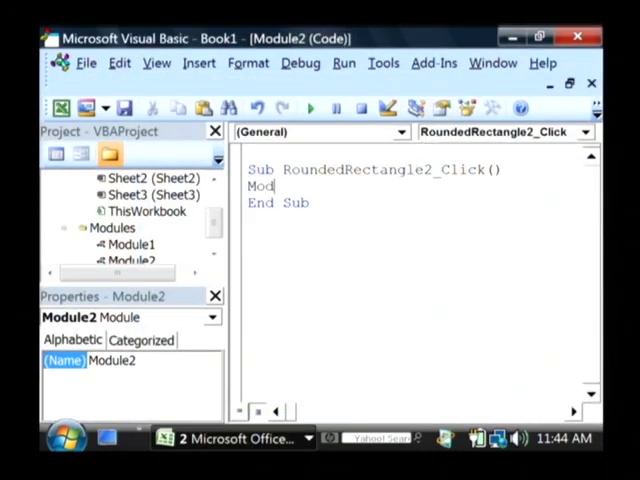
pyautogui.write('ule')
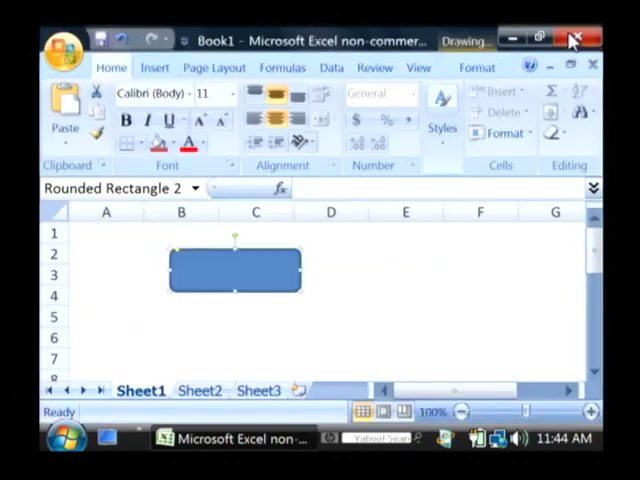
pyautogui.click(405, 274)
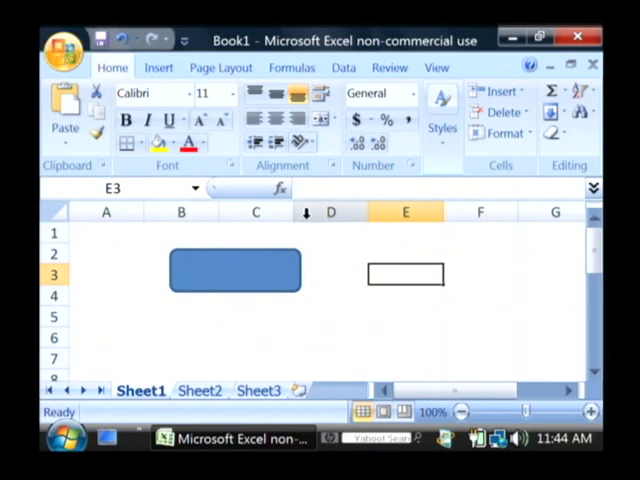